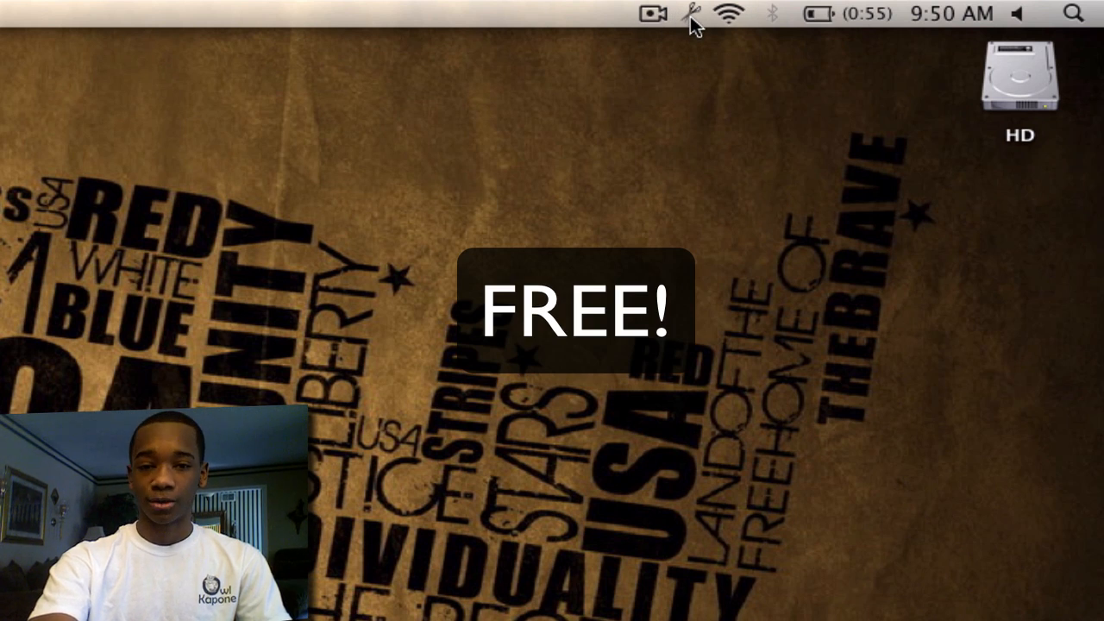
mouse_move(587, 595)
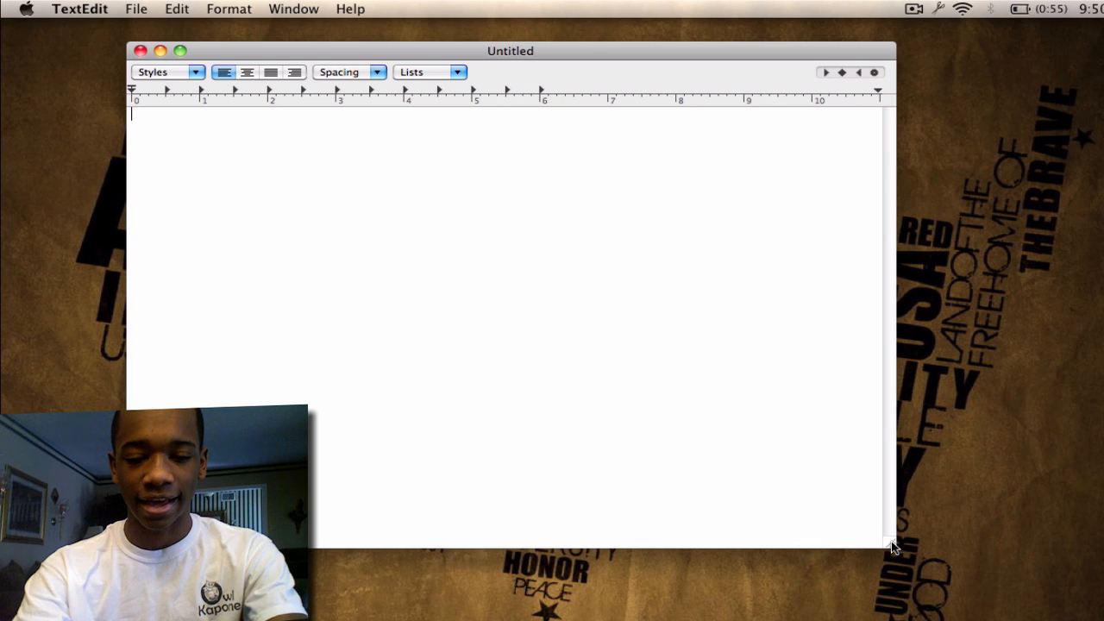
Type 'MAcintoahTipz' and 'United States' as separate lines in TextEdit.
type("MAcintoahTipz")
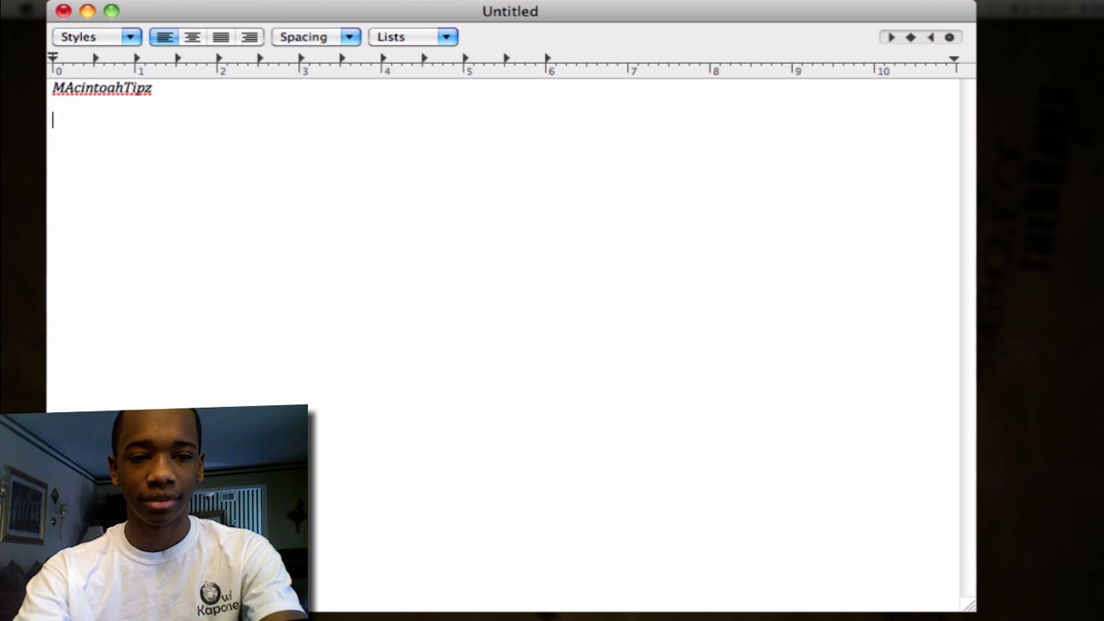
type("United")
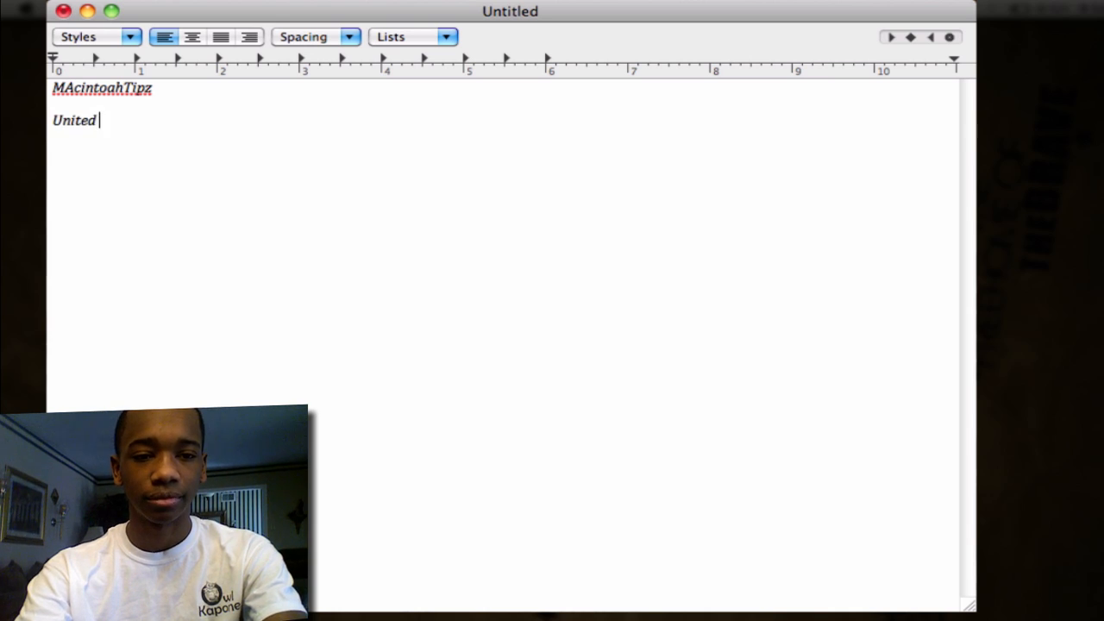
type("States")
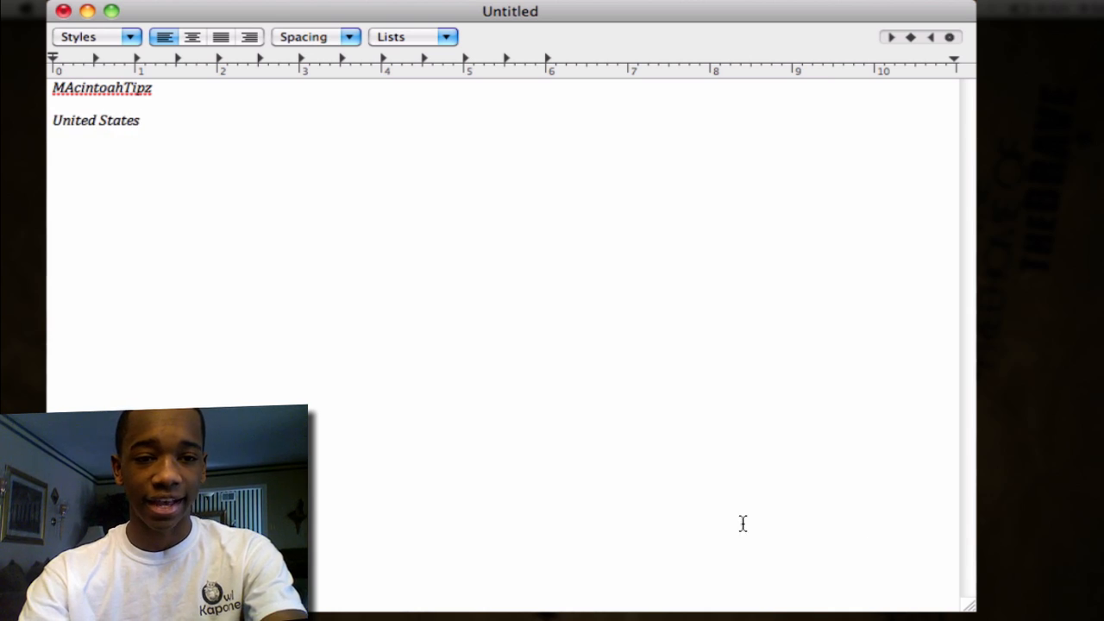
Copy the MAcintoahTipz line and add 'MAcintoahTipz' and 'United States' again below.
triple_click(101, 87)
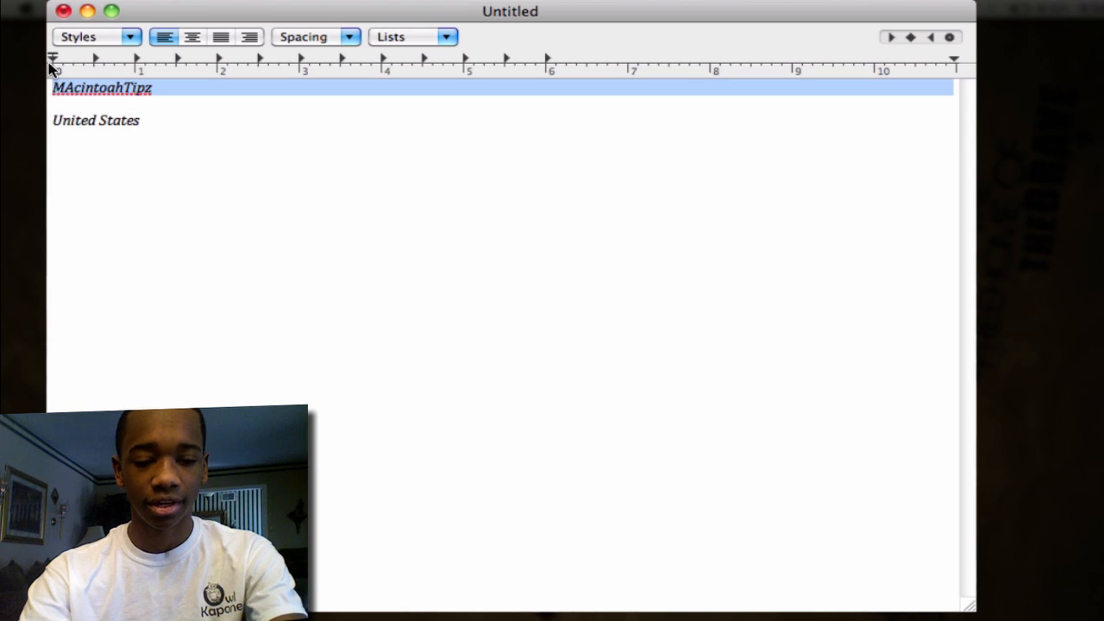
type("MAcintoahTipz")
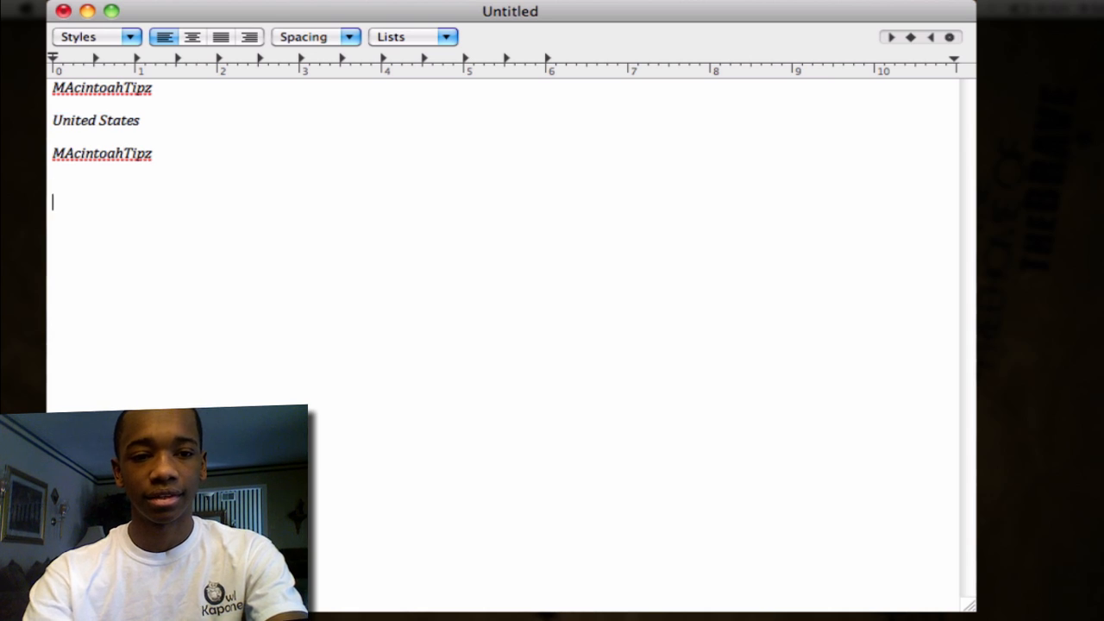
type("United States")
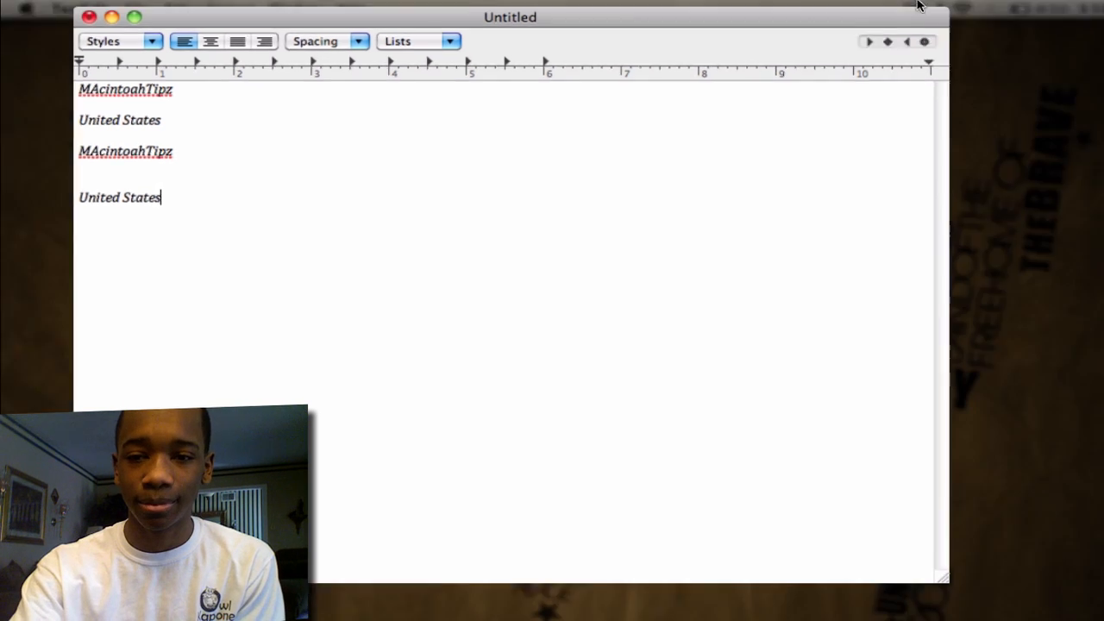
Paste 'MAcintoahTipz', then the 'This is akdfakdf…' entry, from Jumpcut's history menu.
left_click(940, 17)
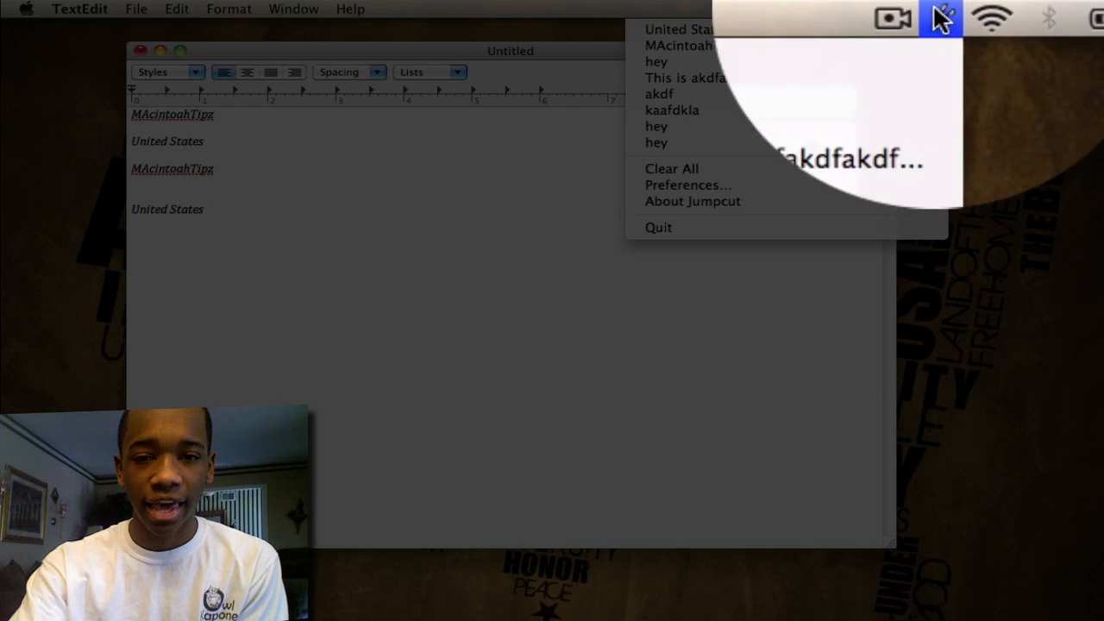
mouse_move(693, 46)
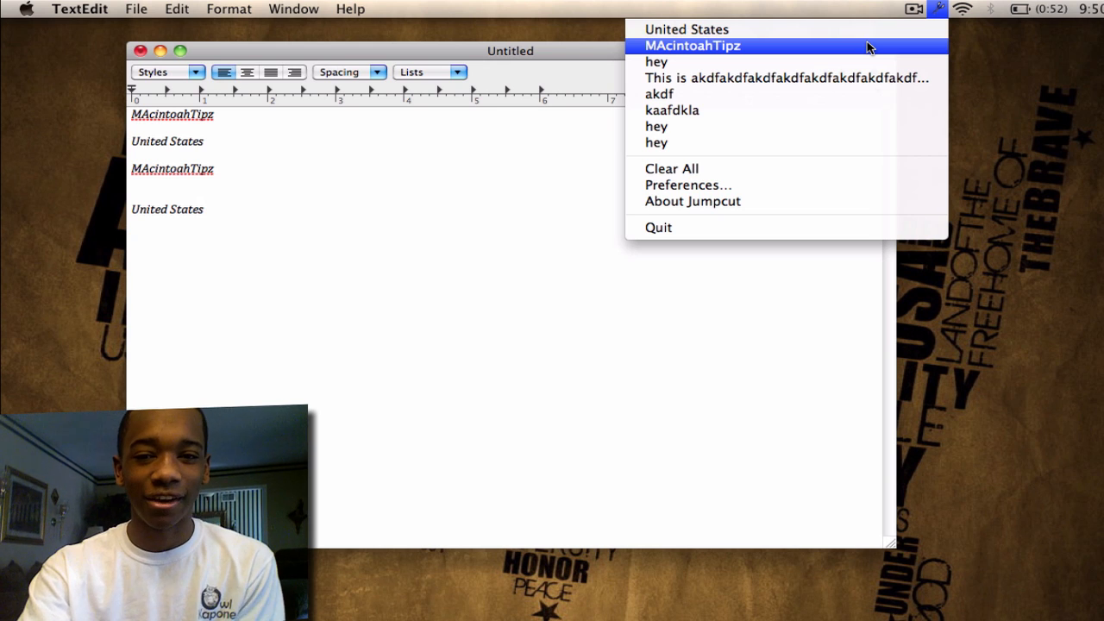
left_click(693, 45)
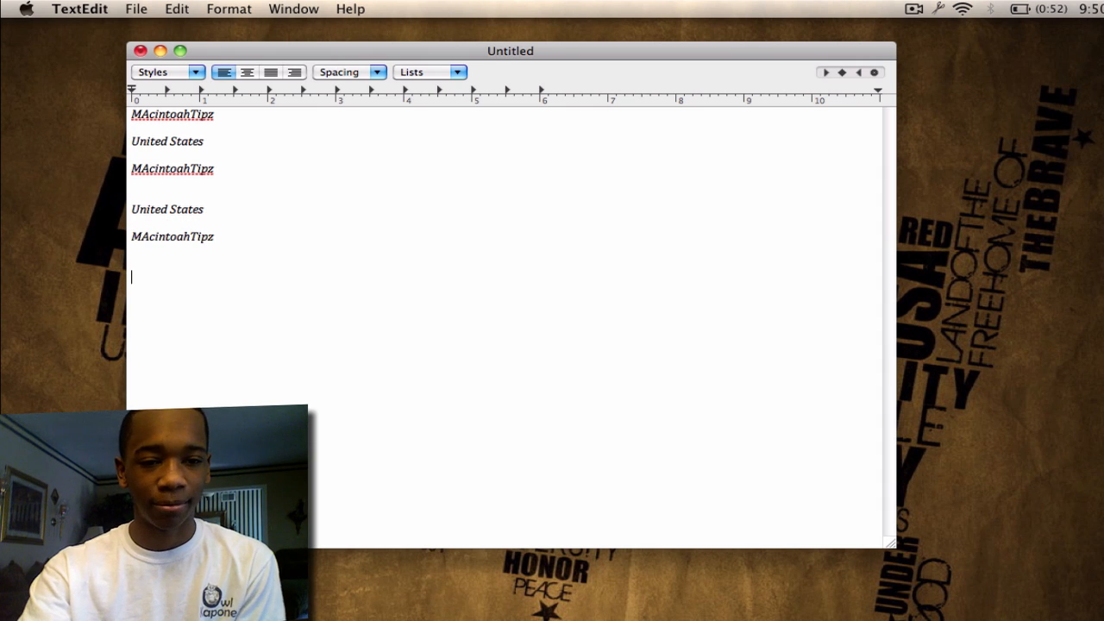
left_click(915, 9)
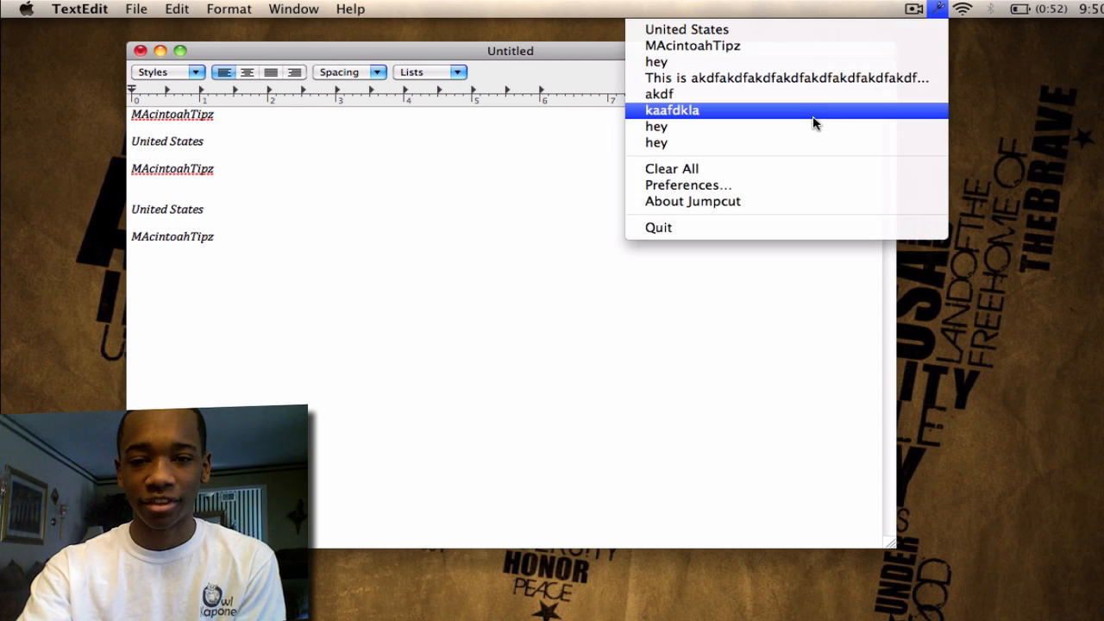
mouse_move(790, 78)
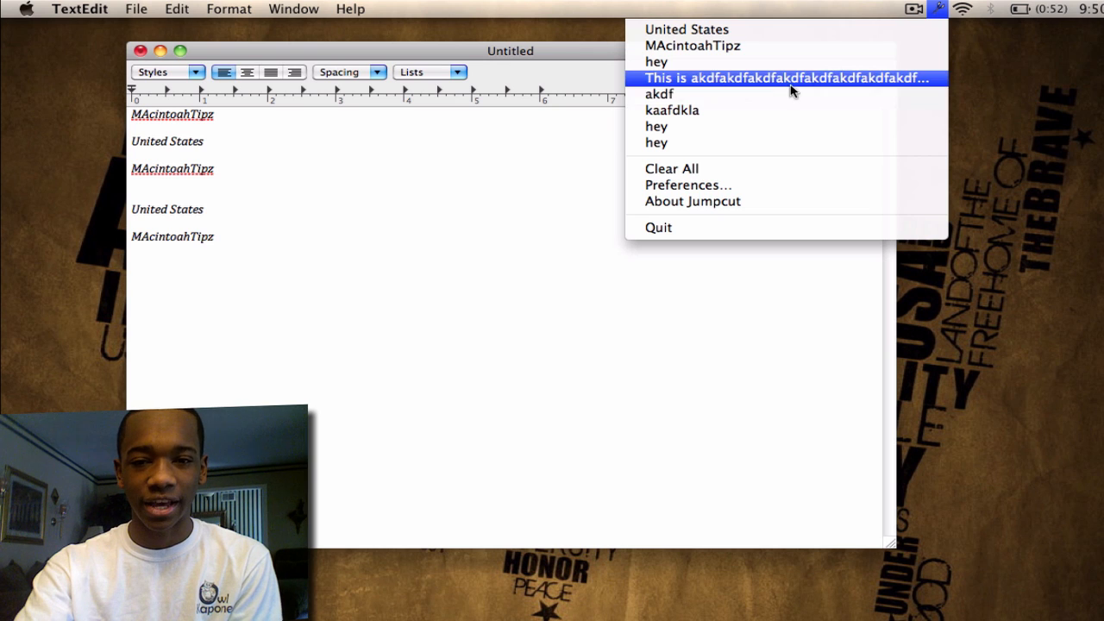
left_click(784, 78)
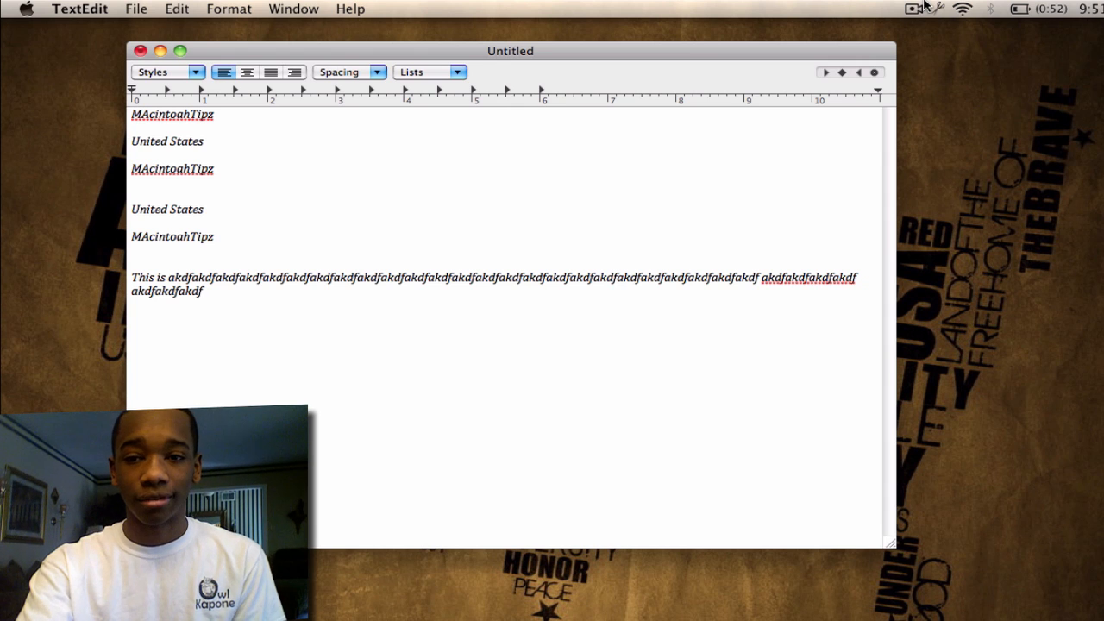
left_click(938, 8)
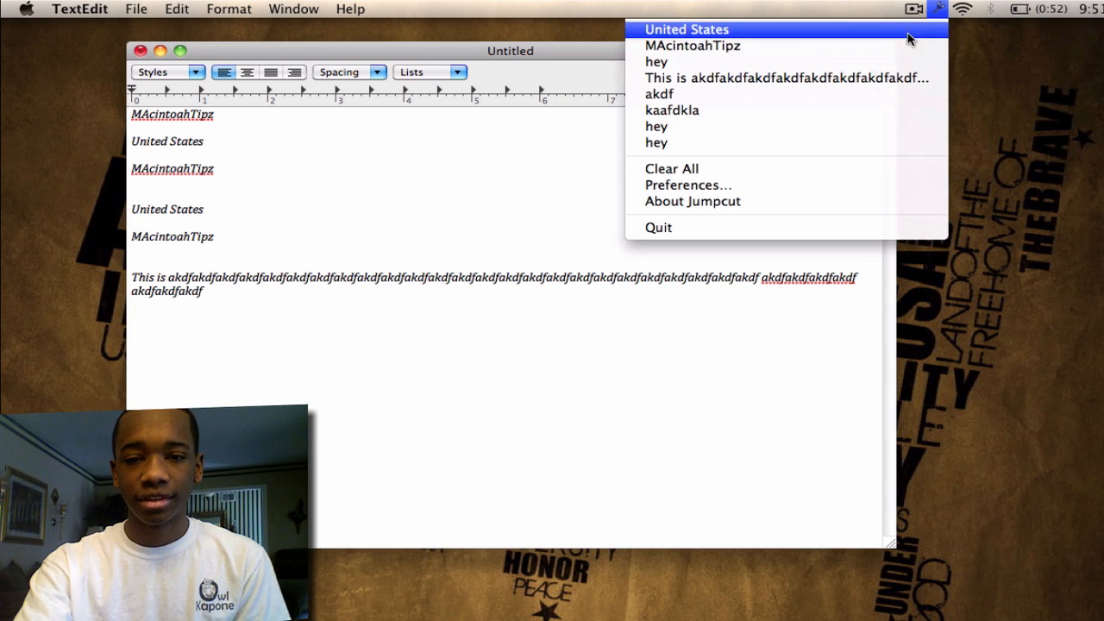
In Jumpcut's General preferences, keep saving clippings on exit and display 11 in the menu.
left_click(689, 184)
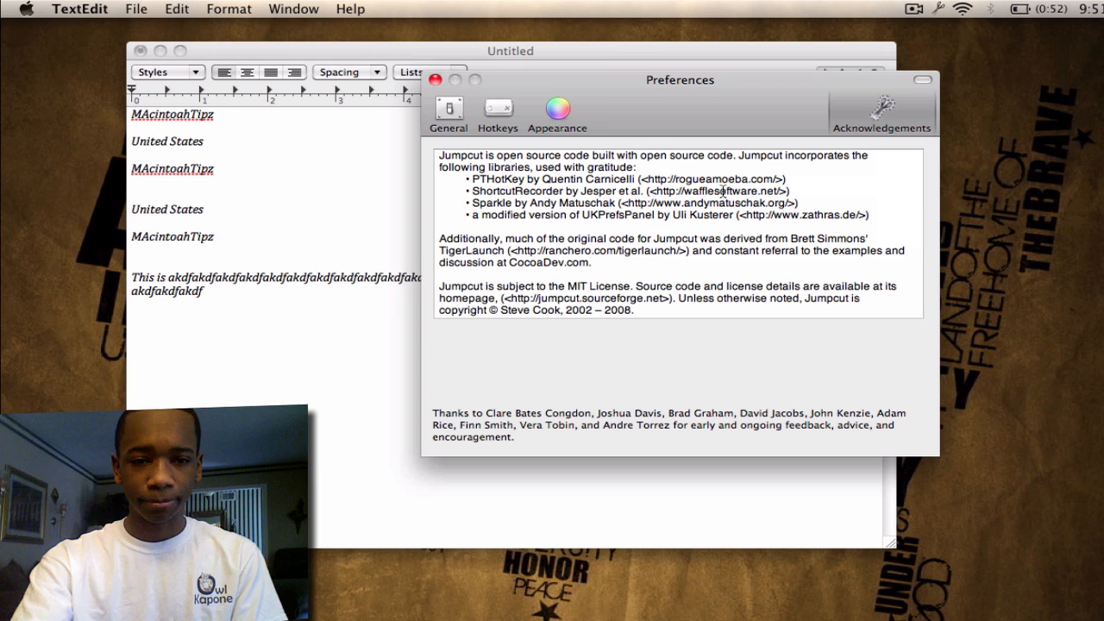
left_click(448, 116)
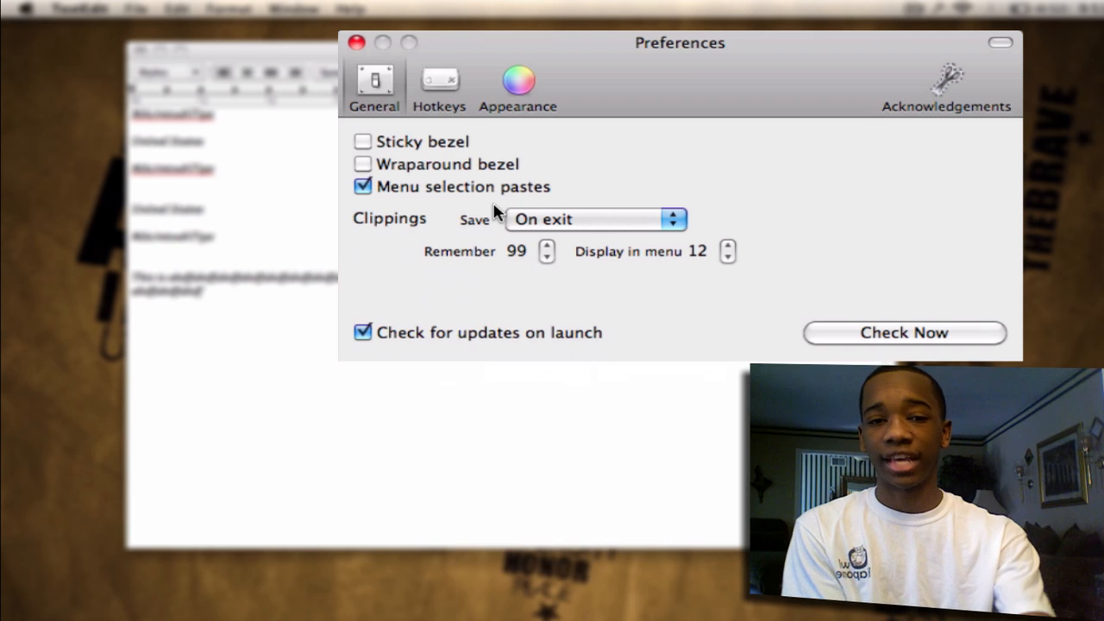
left_click(595, 219)
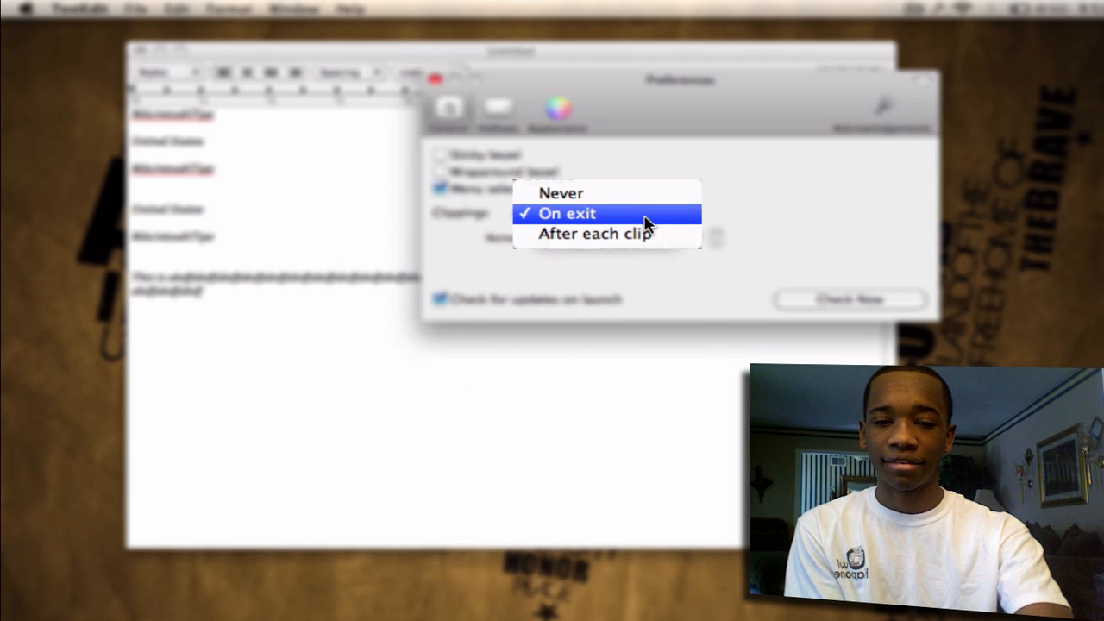
mouse_move(595, 234)
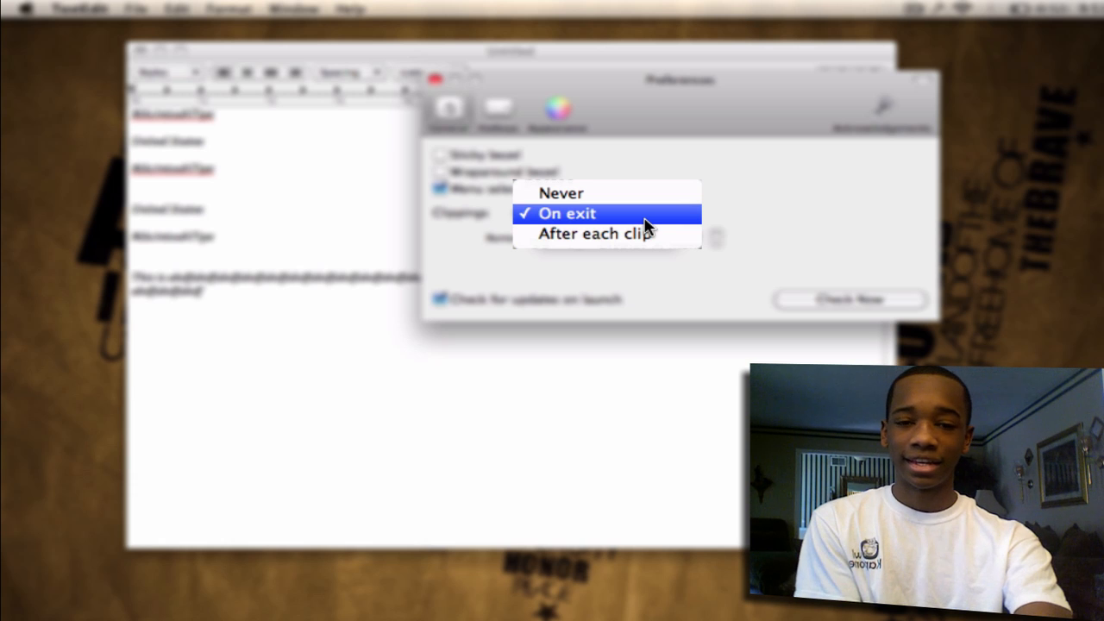
left_click(567, 213)
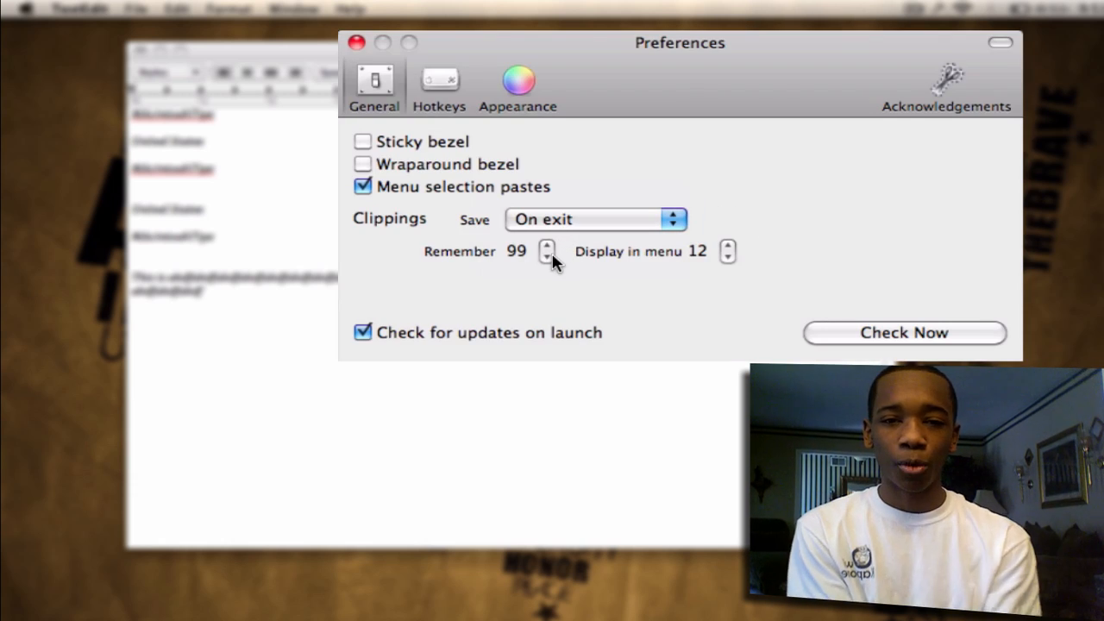
mouse_move(548, 251)
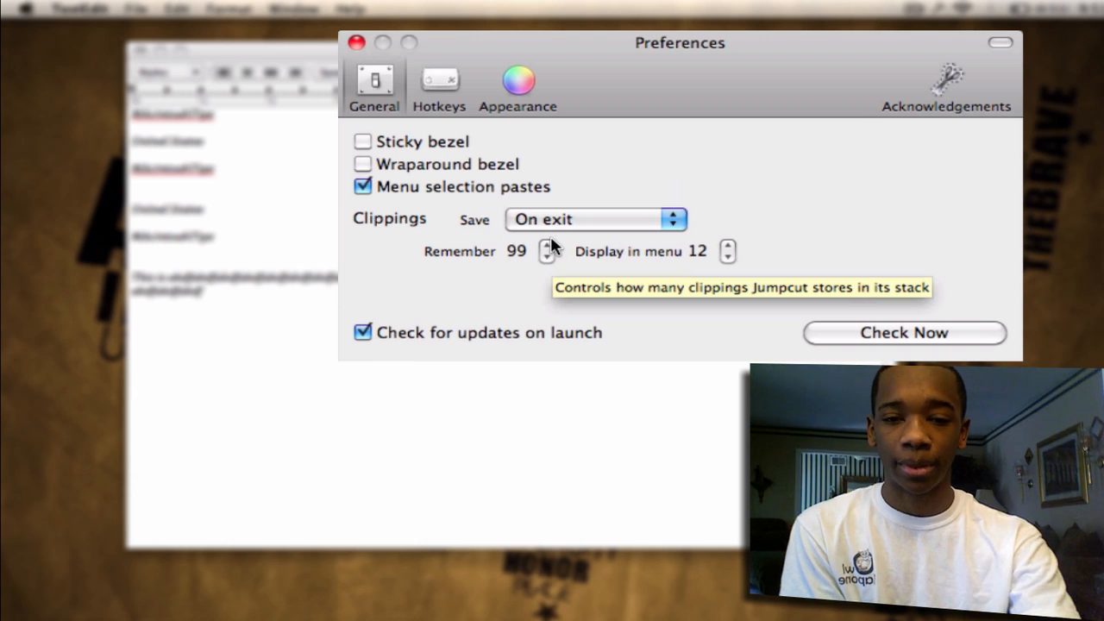
mouse_move(755, 254)
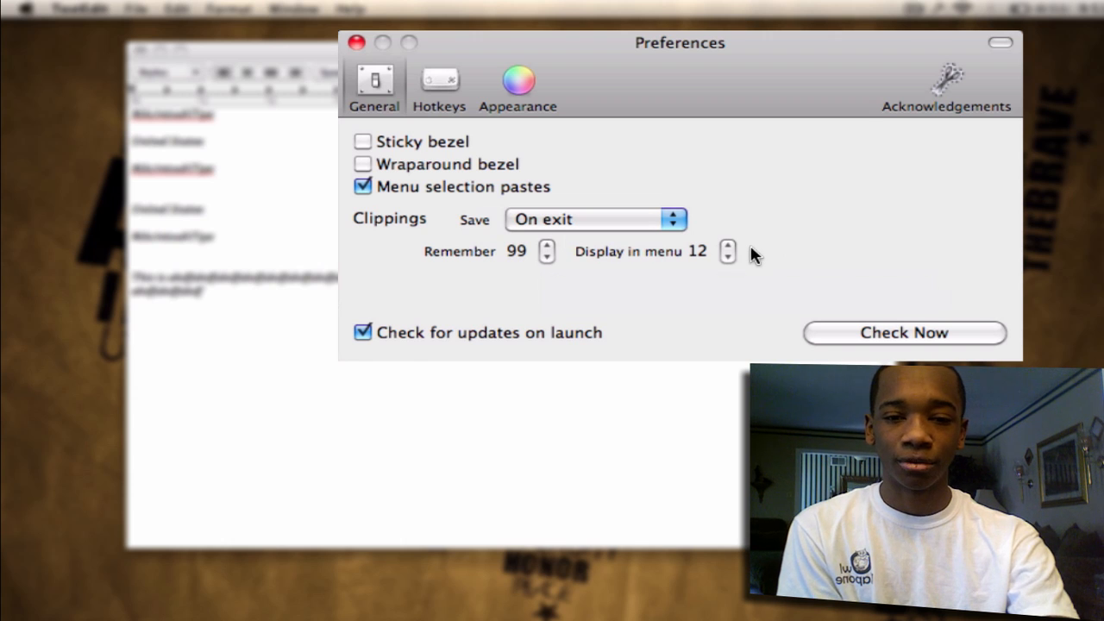
left_click(729, 247)
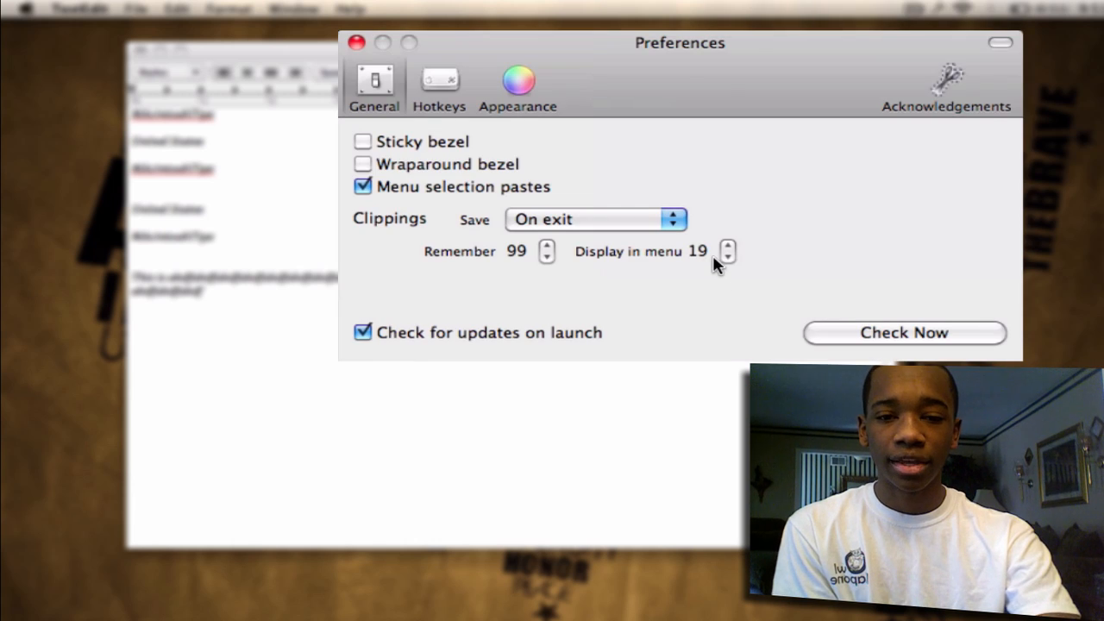
left_click(729, 258)
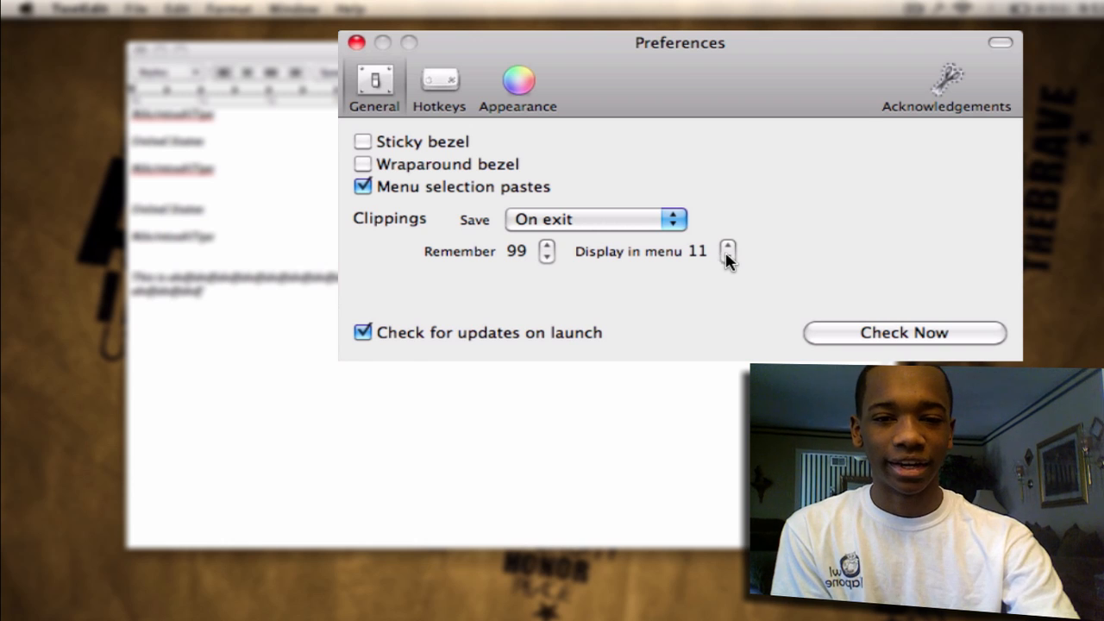
left_click(728, 257)
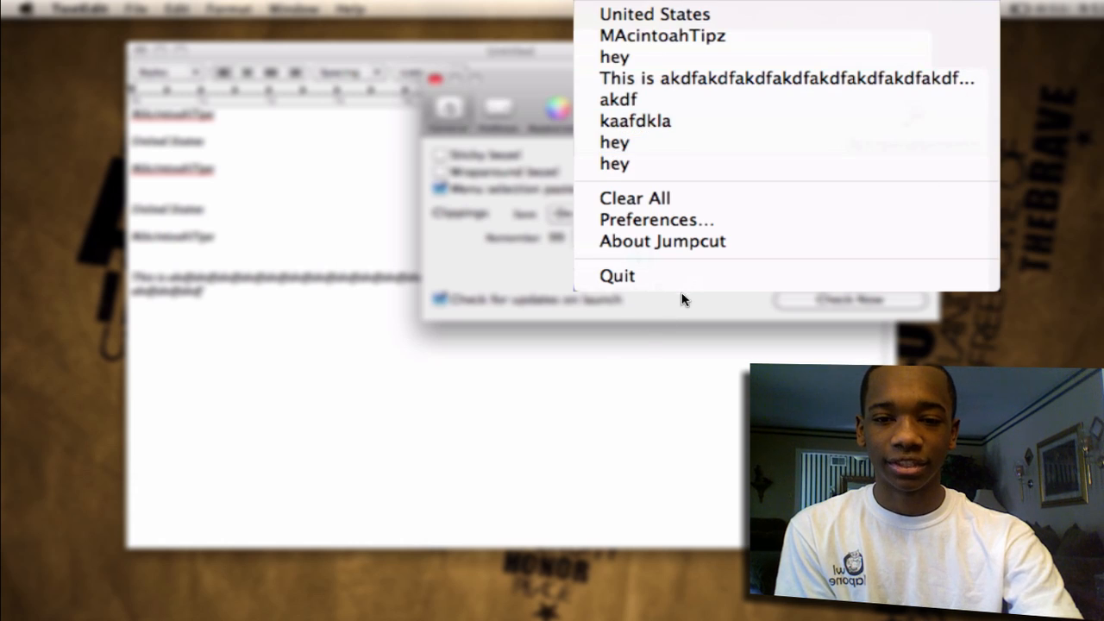
Clear Jumpcut's Main Hotkey under Hotkeys and record Control-G as the new one.
left_click(656, 219)
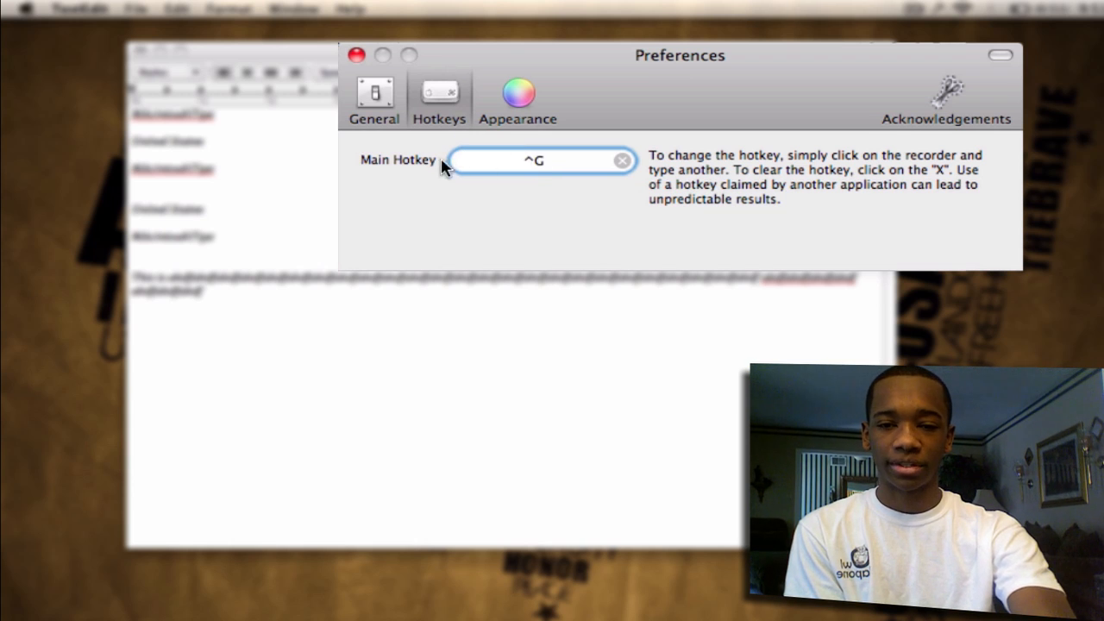
mouse_move(528, 165)
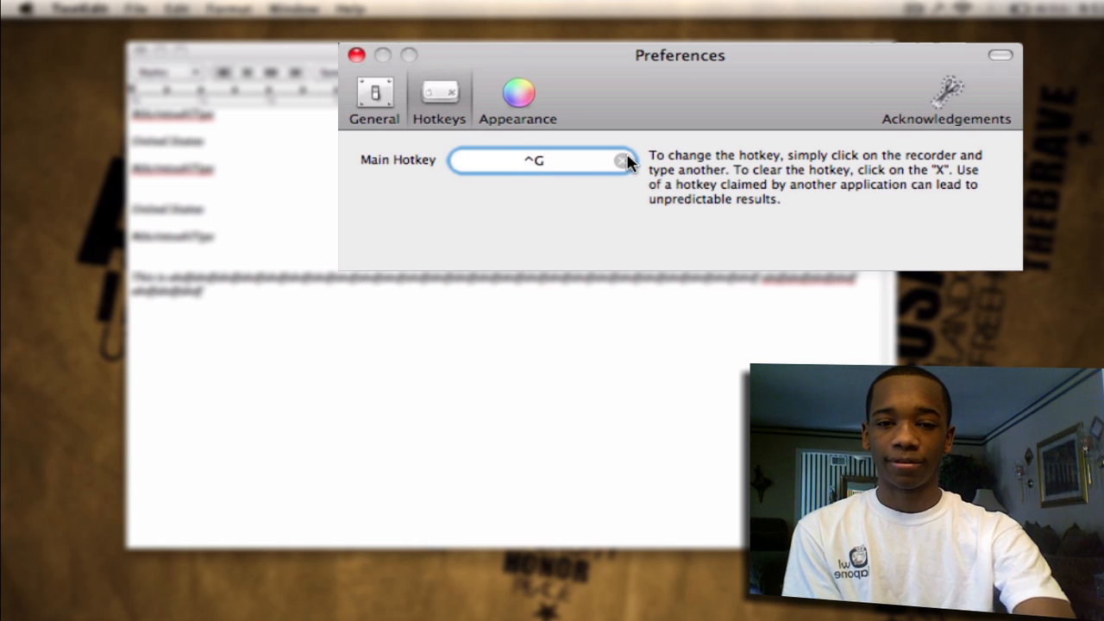
left_click(624, 162)
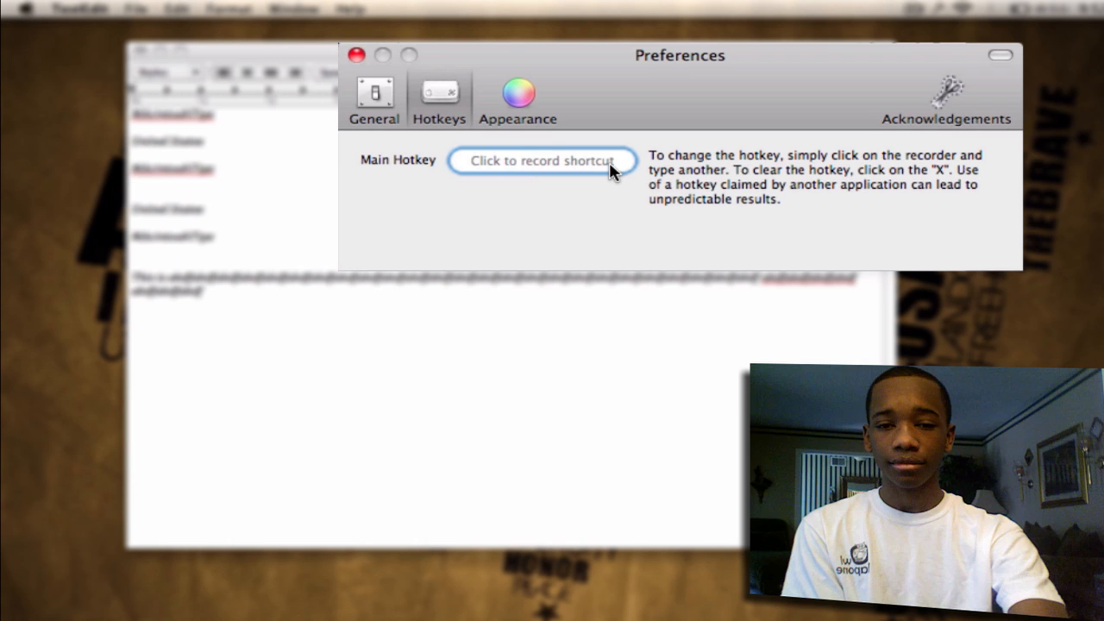
left_click(534, 161)
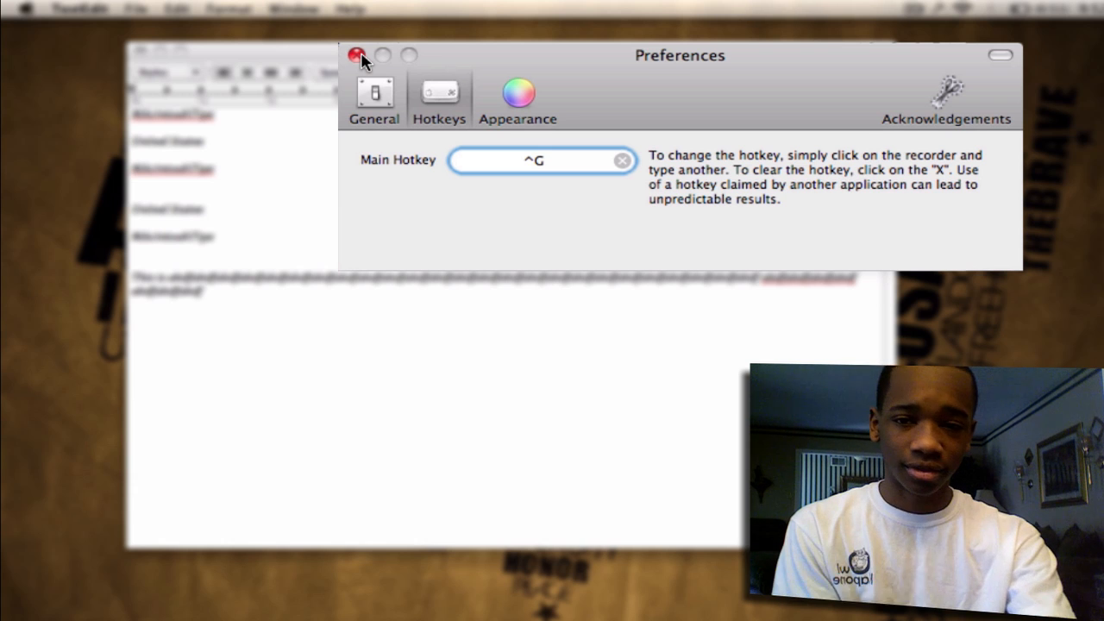
Close Jumpcut's preferences and choose Save… for the untitled TextEdit document.
left_click(357, 55)
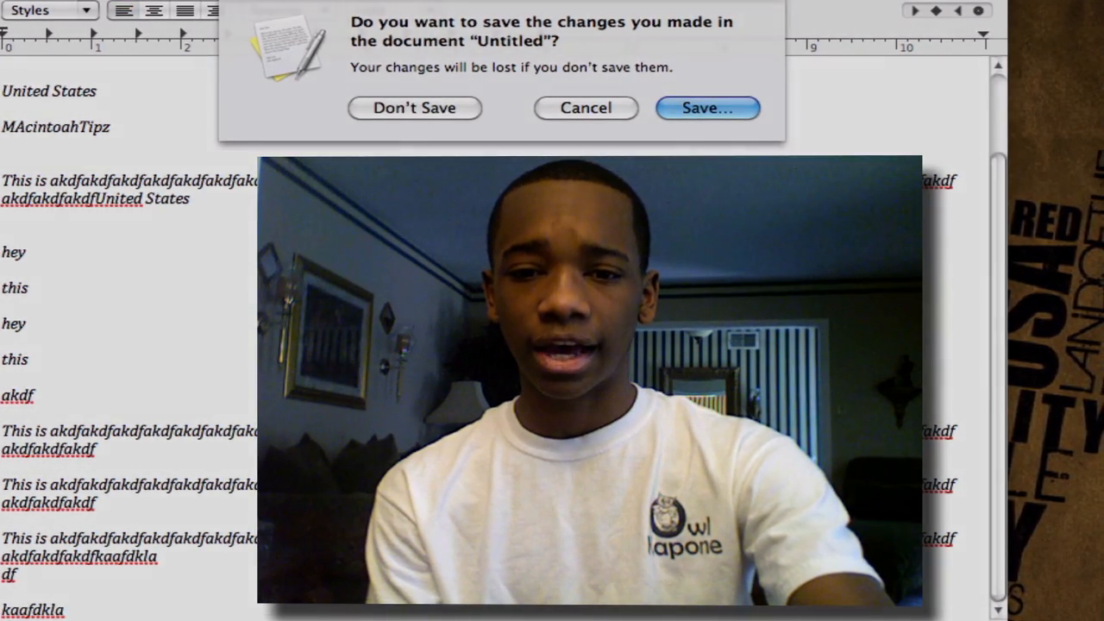
left_click(707, 108)
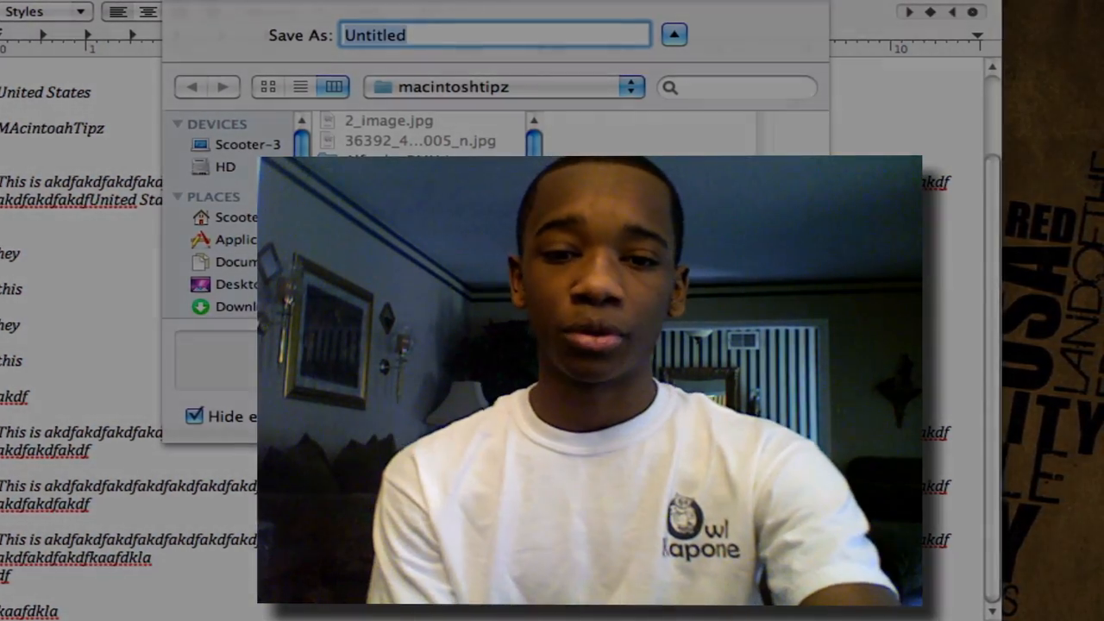